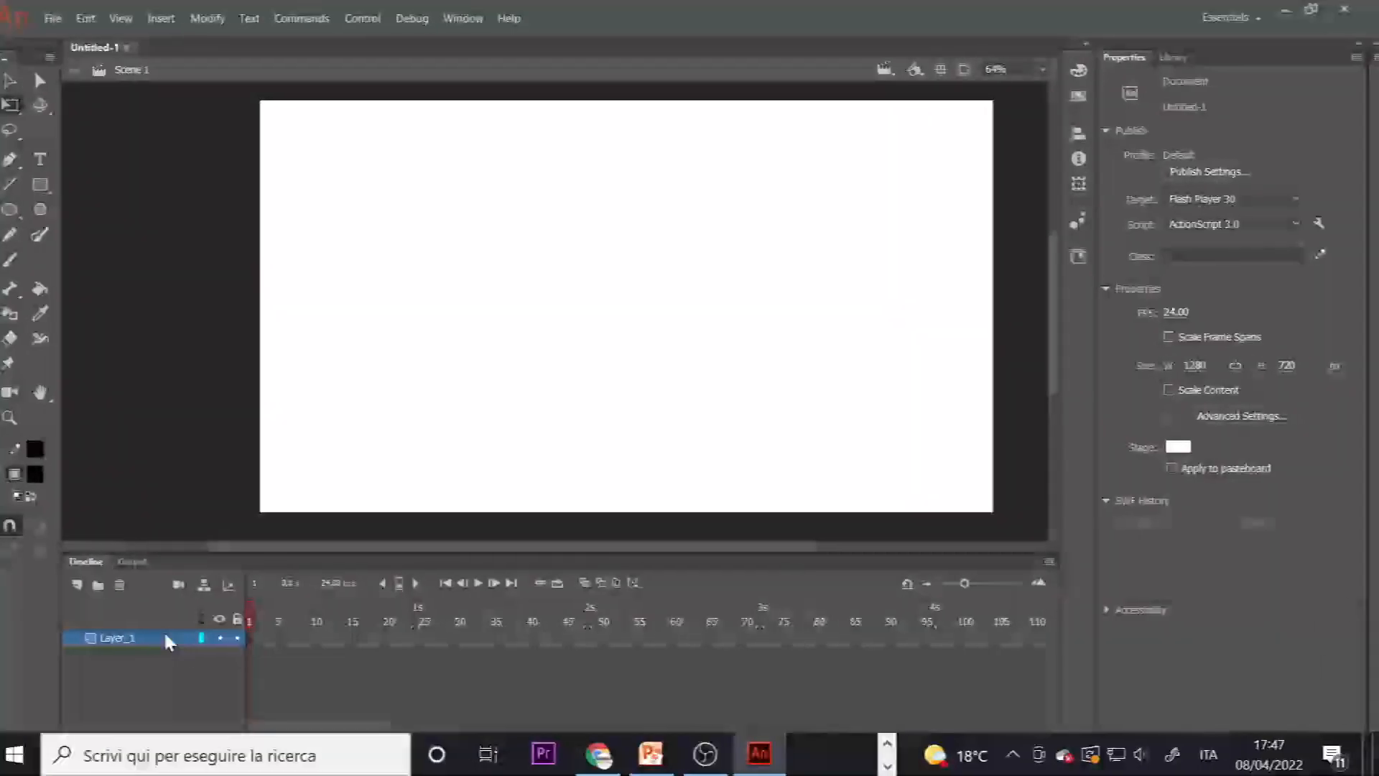
Add a new layer above Layer_1 and rename it Stickman
{"action": "left_click", "coordinate": [88, 584]}
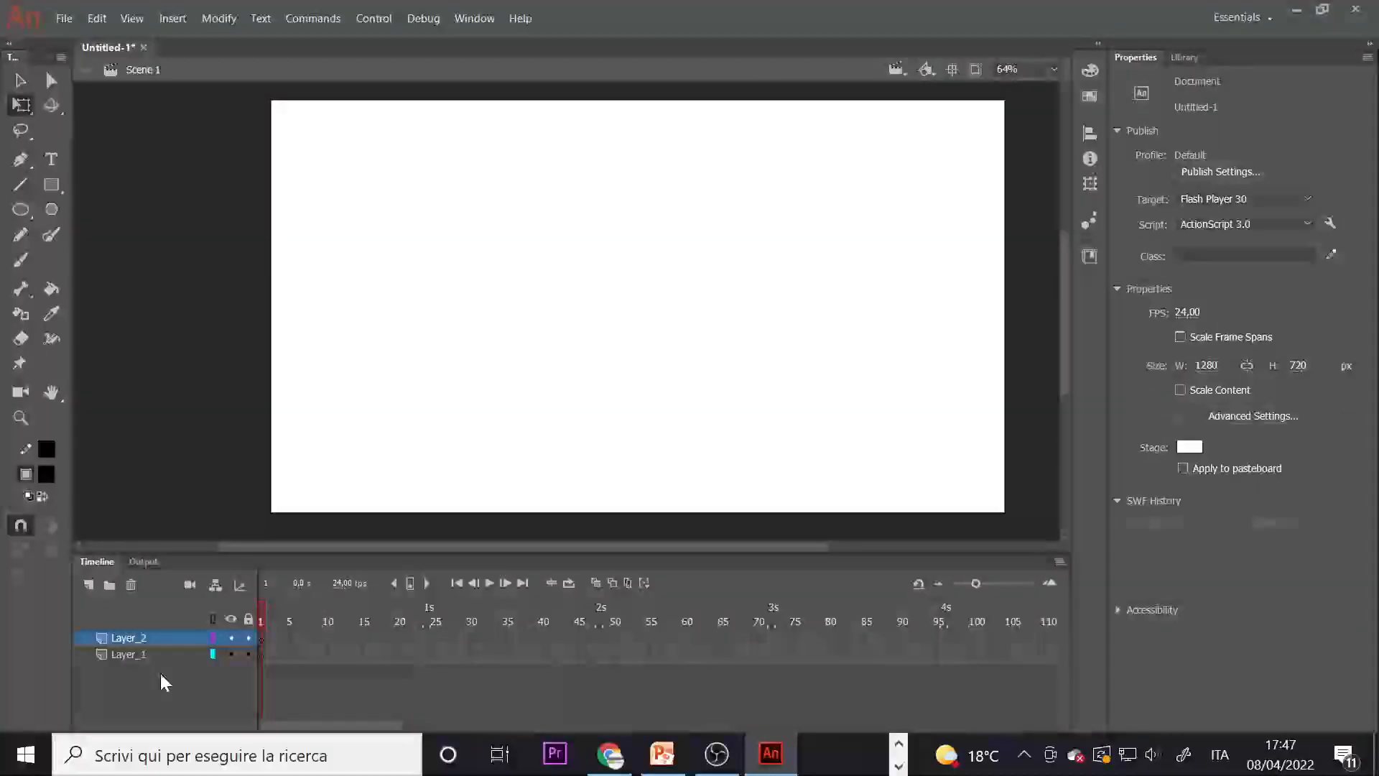
{"action": "double_click", "coordinate": [129, 637]}
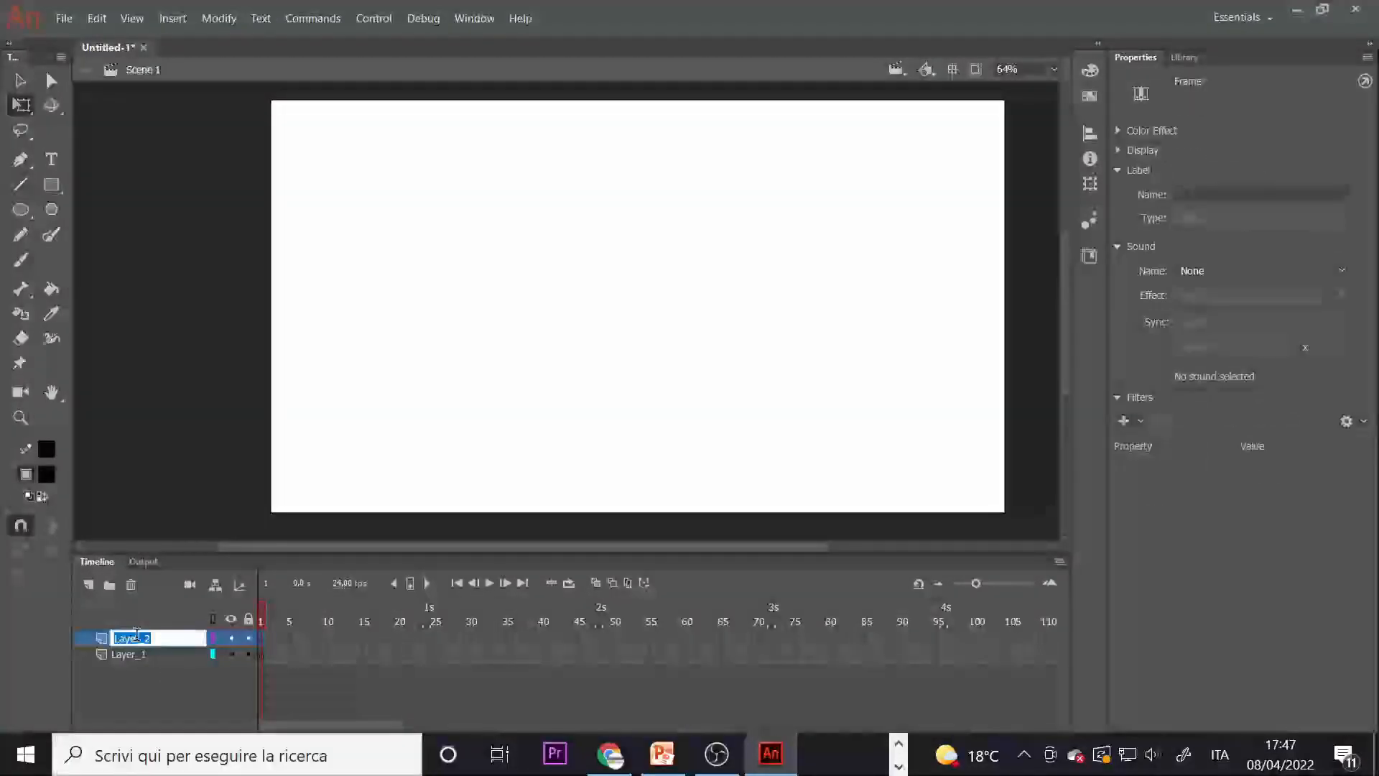
{"action": "type", "text": "st"}
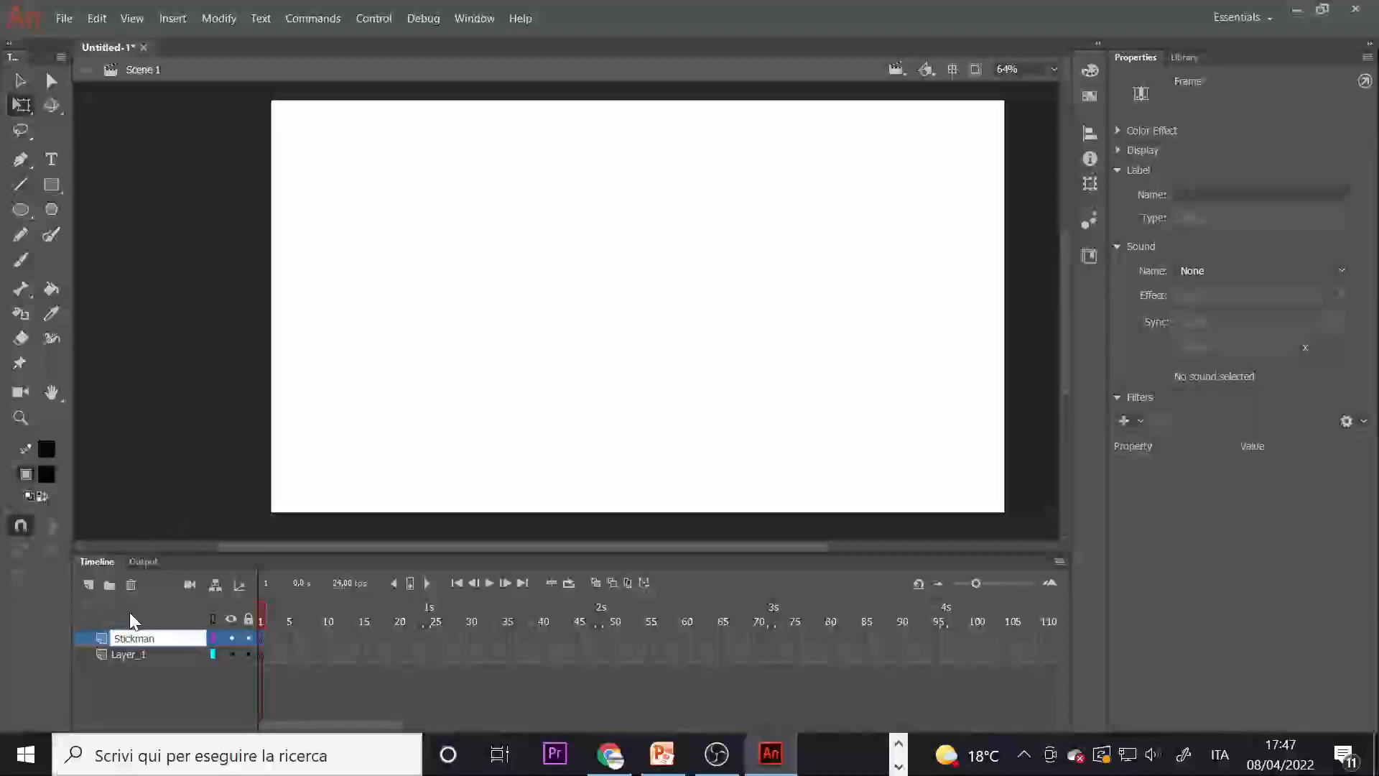
Name the bottom layer Background, draw a horizontal ground line, and extend its frames
{"action": "left_click", "coordinate": [136, 653]}
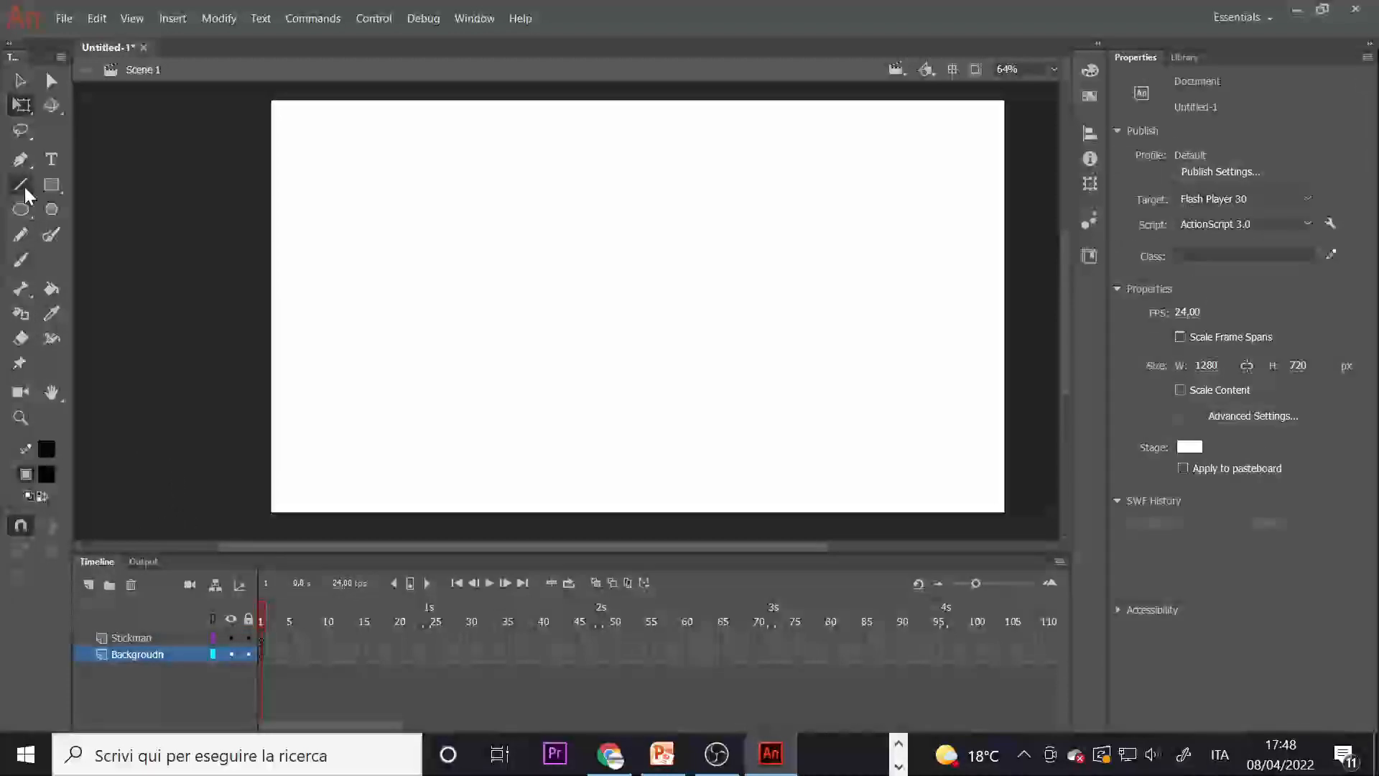
{"action": "left_click_drag", "start_coordinate": [273, 483], "coordinate": [890, 471]}
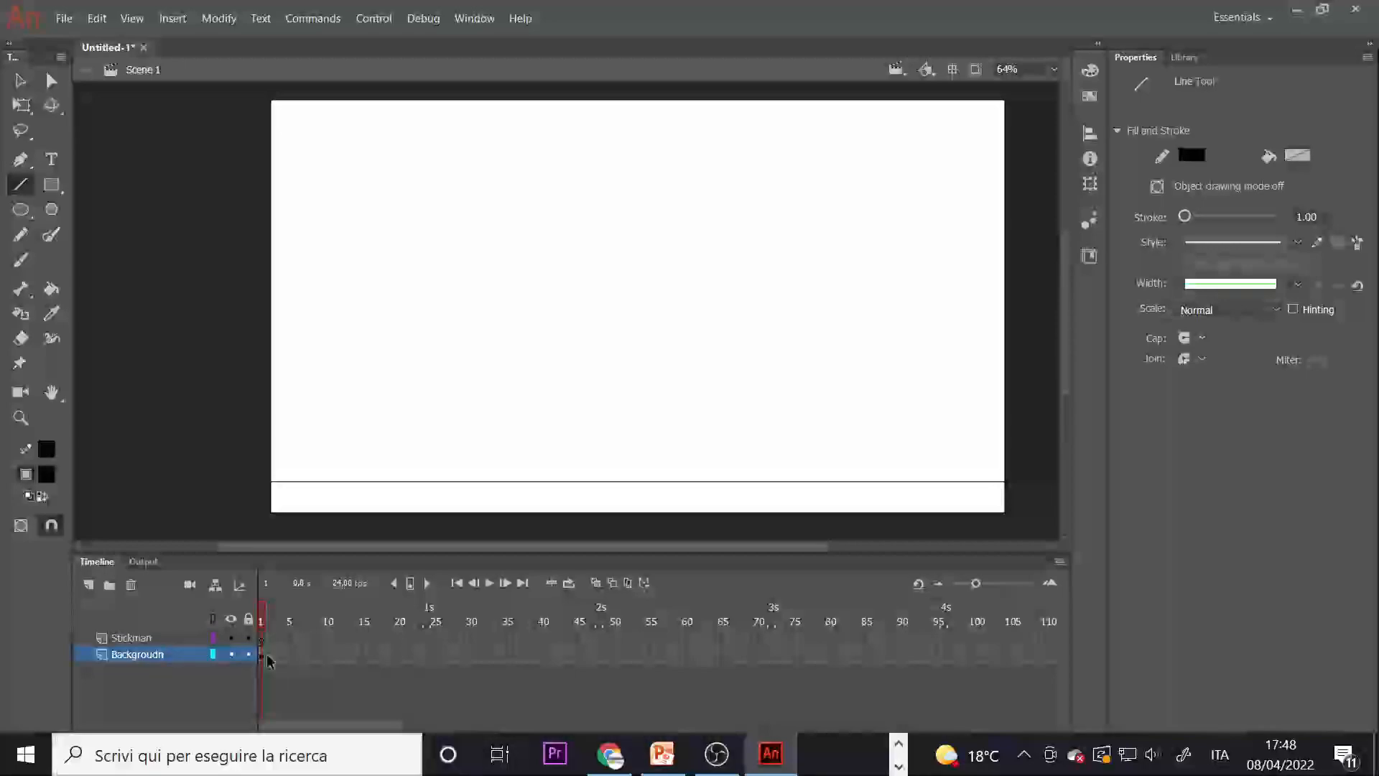
{"action": "left_click", "coordinate": [260, 653]}
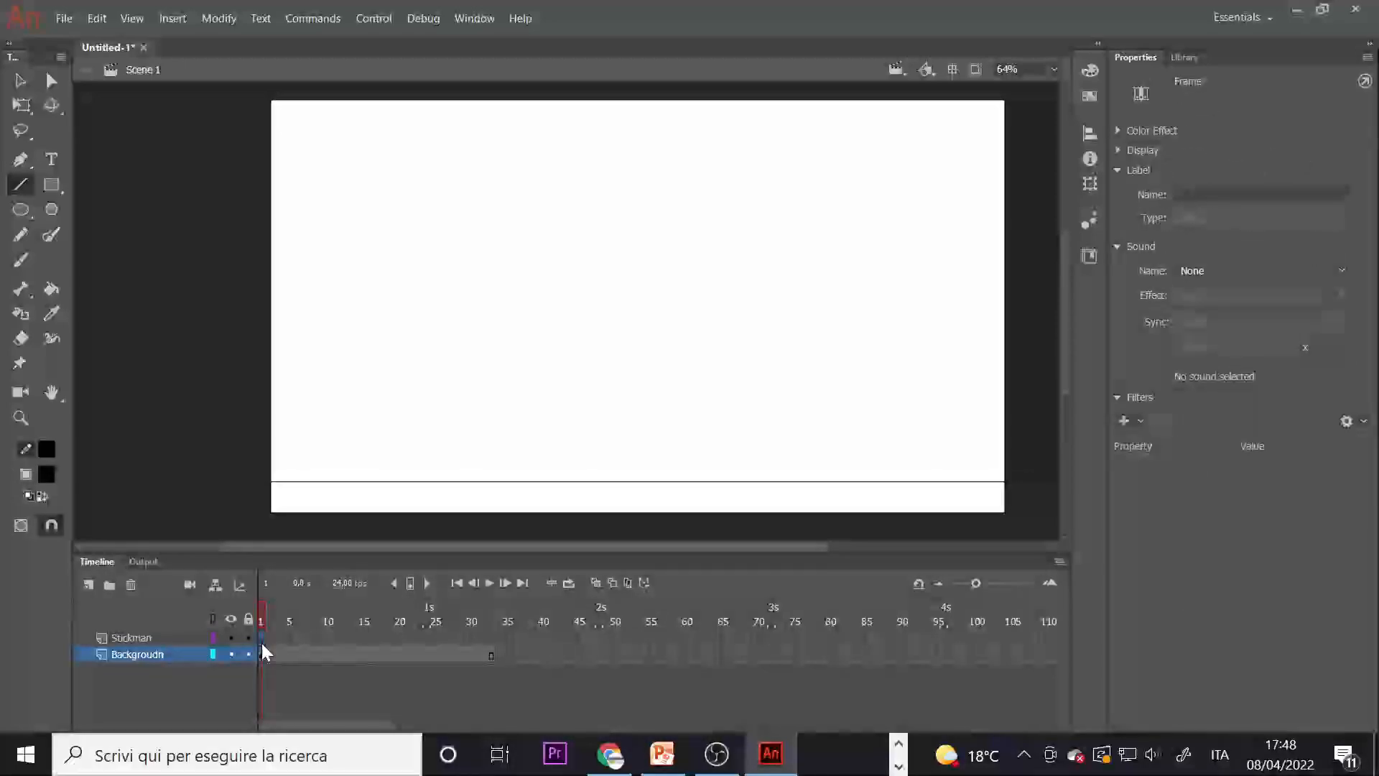
Draw a small filled black head circle with the Oval tool on Stickman
{"action": "left_click", "coordinate": [21, 258]}
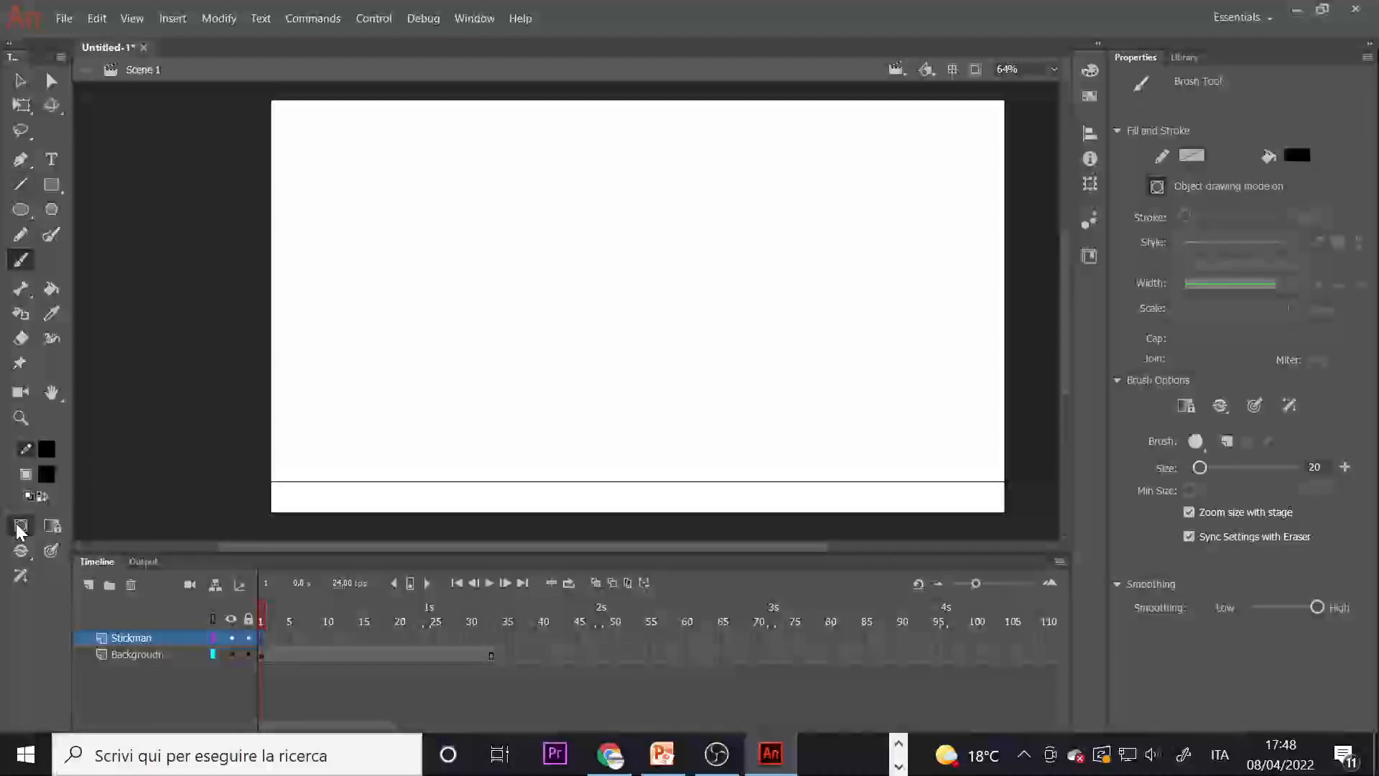
{"action": "left_click", "coordinate": [20, 209]}
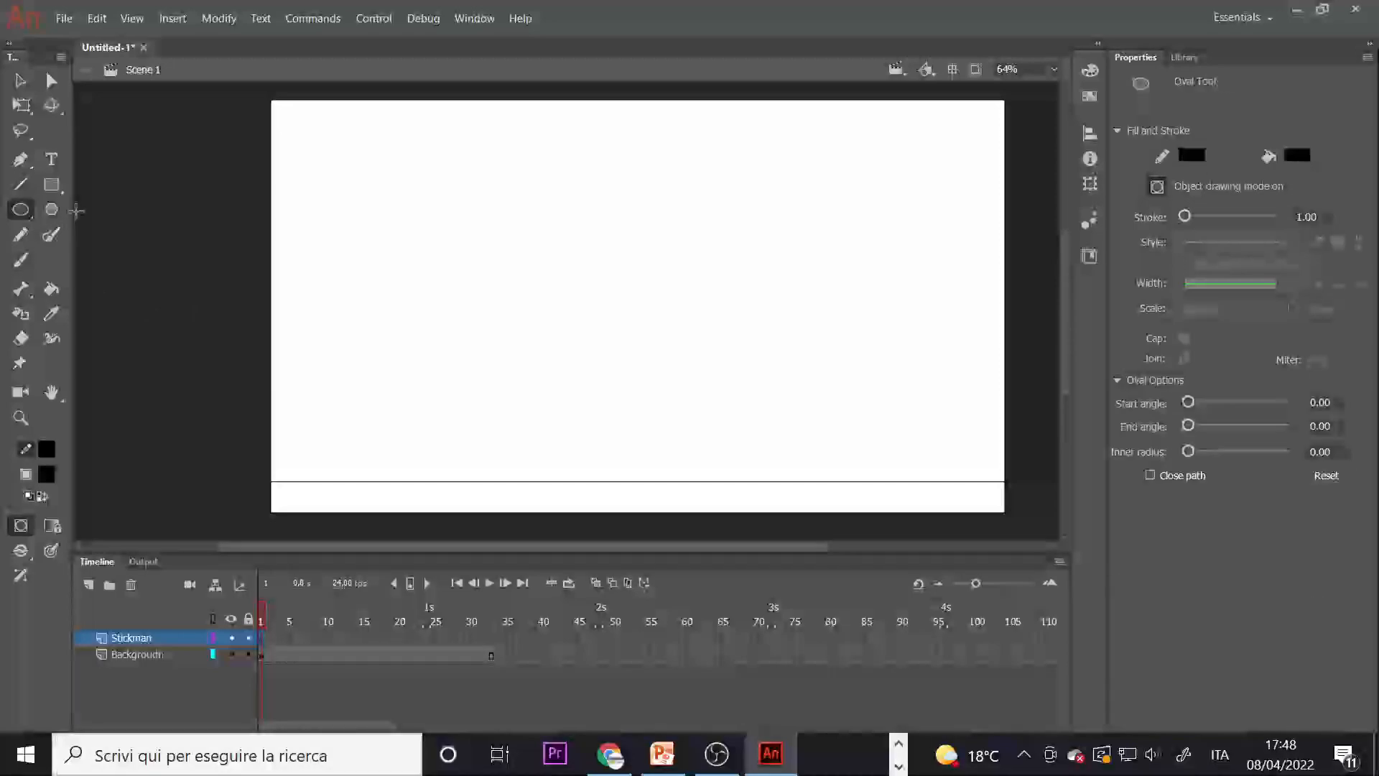
{"action": "left_click_drag", "start_coordinate": [352, 268], "coordinate": [405, 317]}
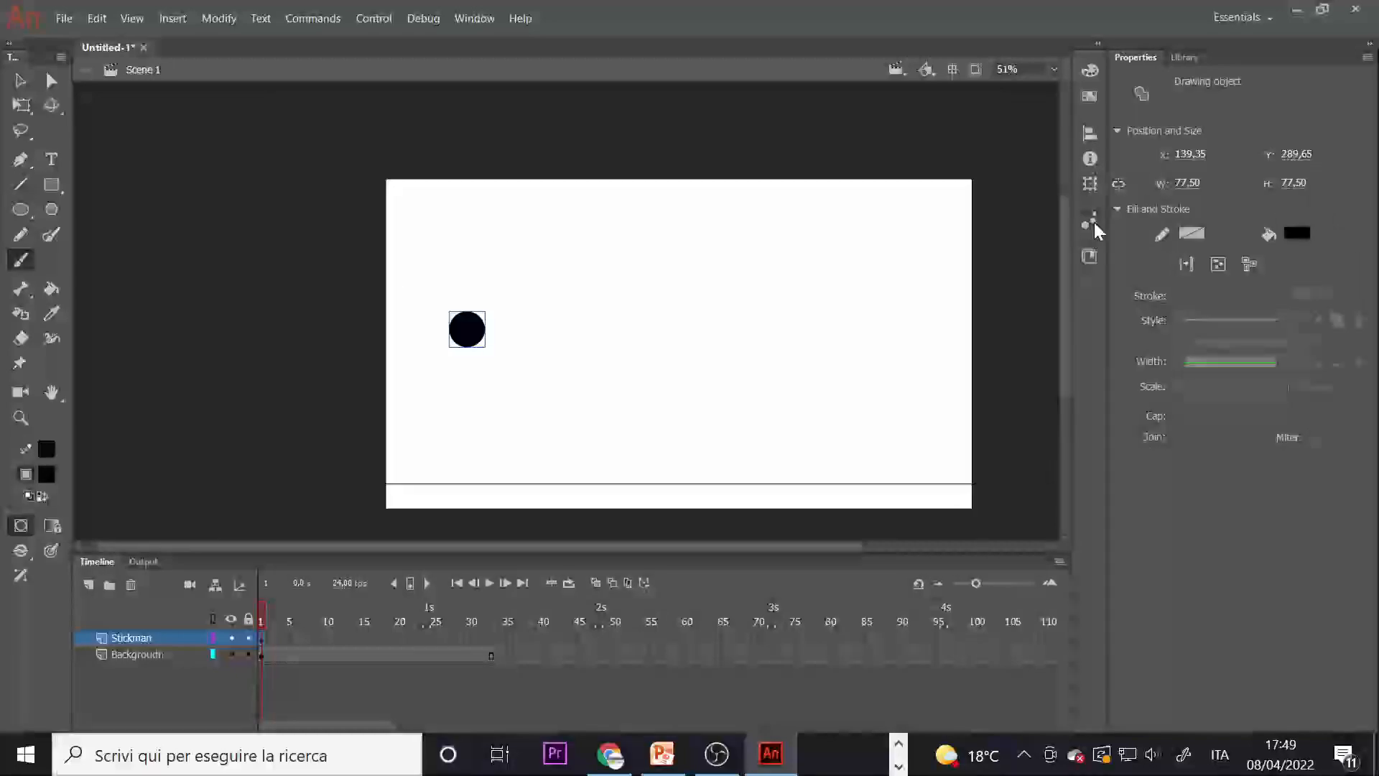
Pick the Brush tool and drag the head circle toward the stage centre
{"action": "left_click", "coordinate": [20, 260]}
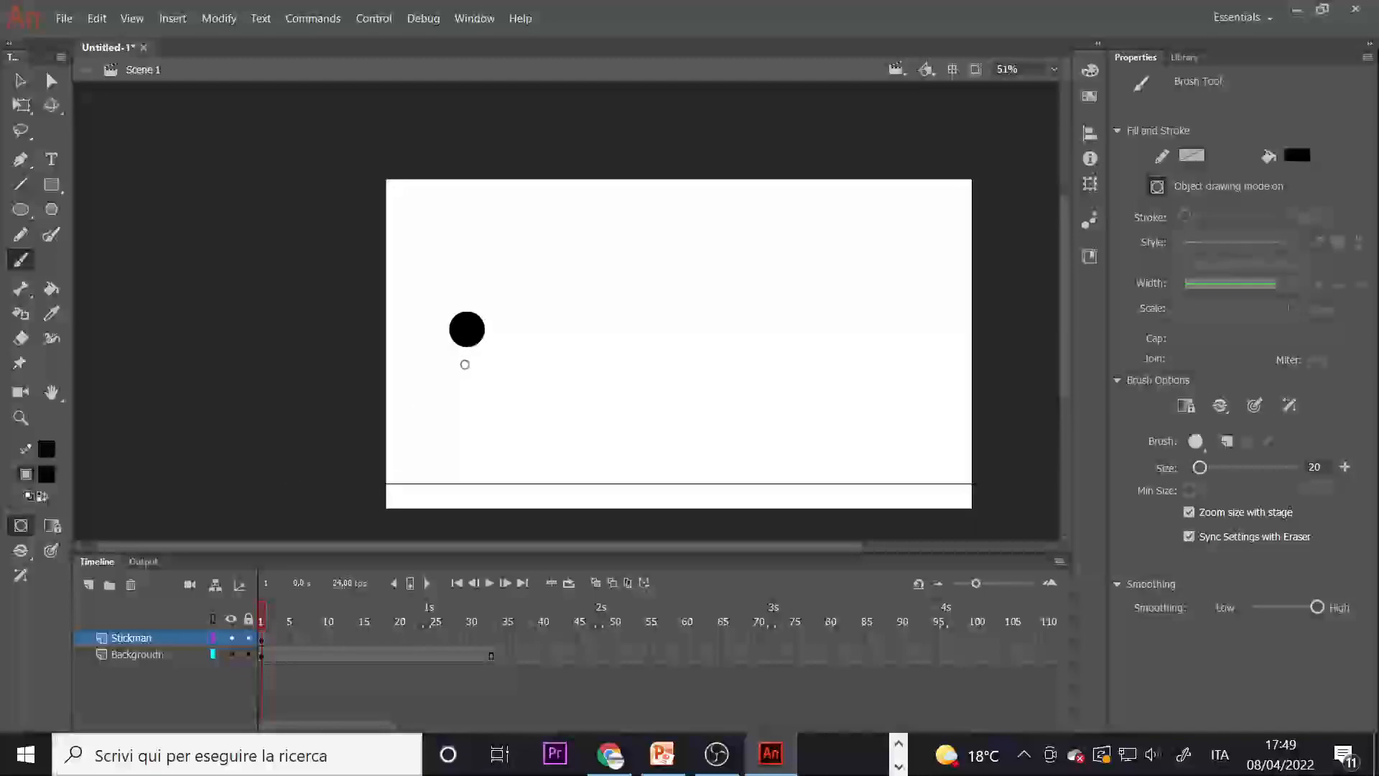
{"action": "left_click_drag", "start_coordinate": [467, 345], "coordinate": [467, 403]}
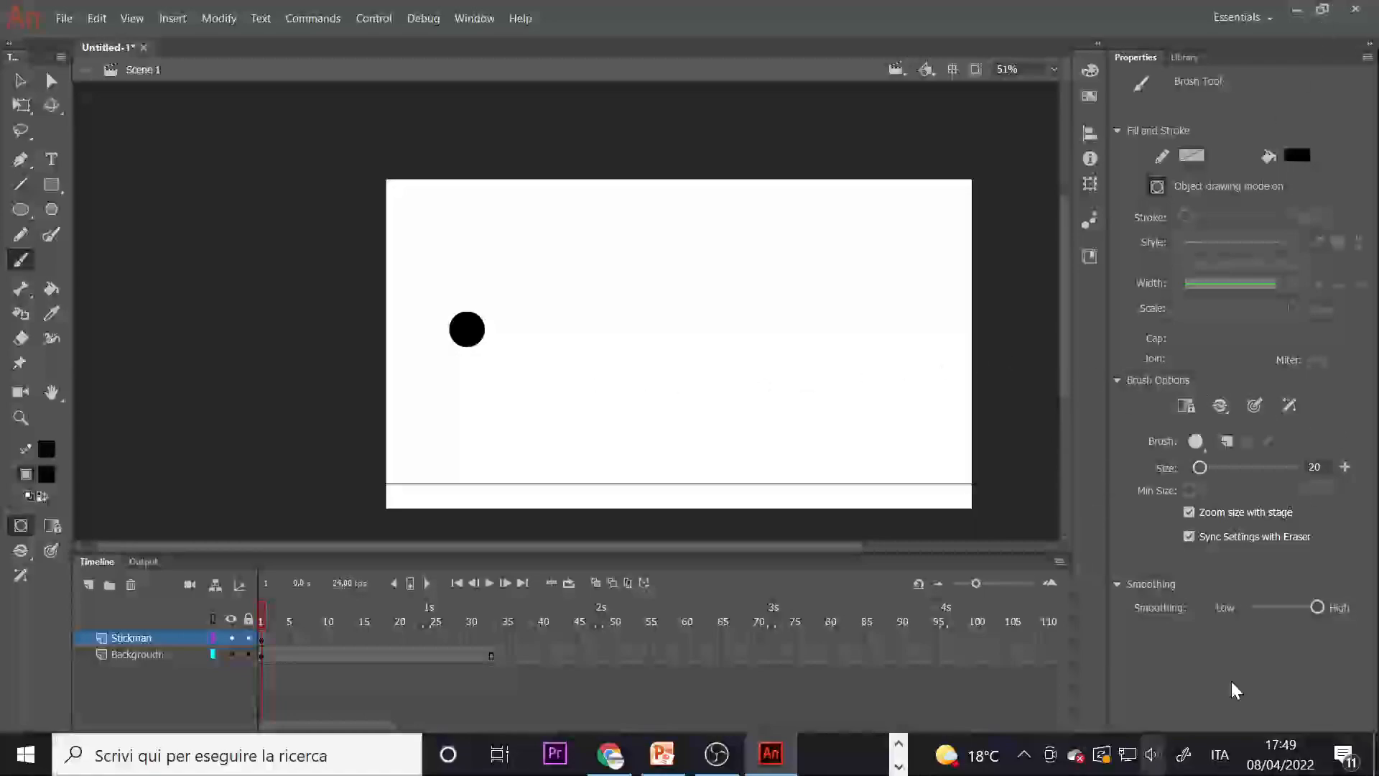
{"action": "left_click_drag", "start_coordinate": [1198, 467], "coordinate": [1206, 466]}
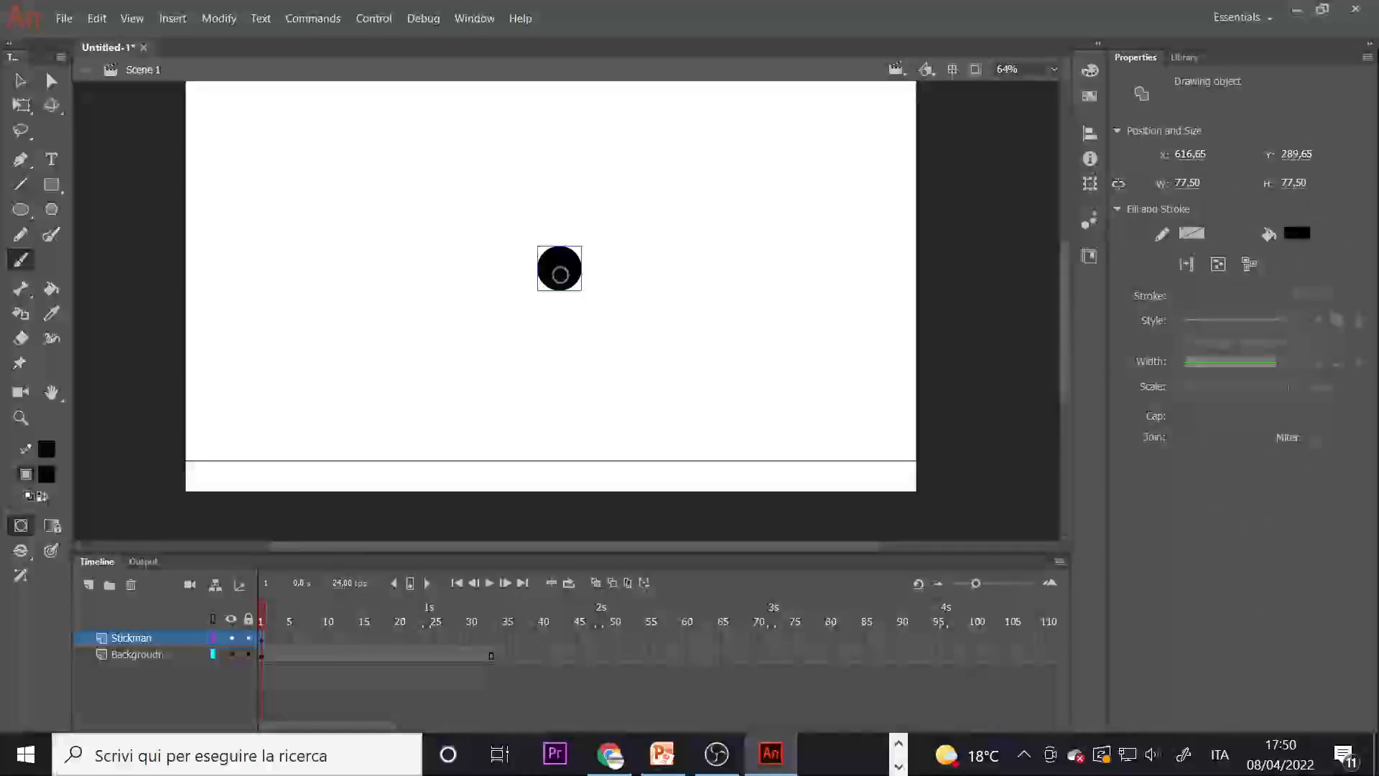
Brush the stick figure's body and legs, then enable onion skinning
{"action": "left_click_drag", "start_coordinate": [560, 291], "coordinate": [577, 458]}
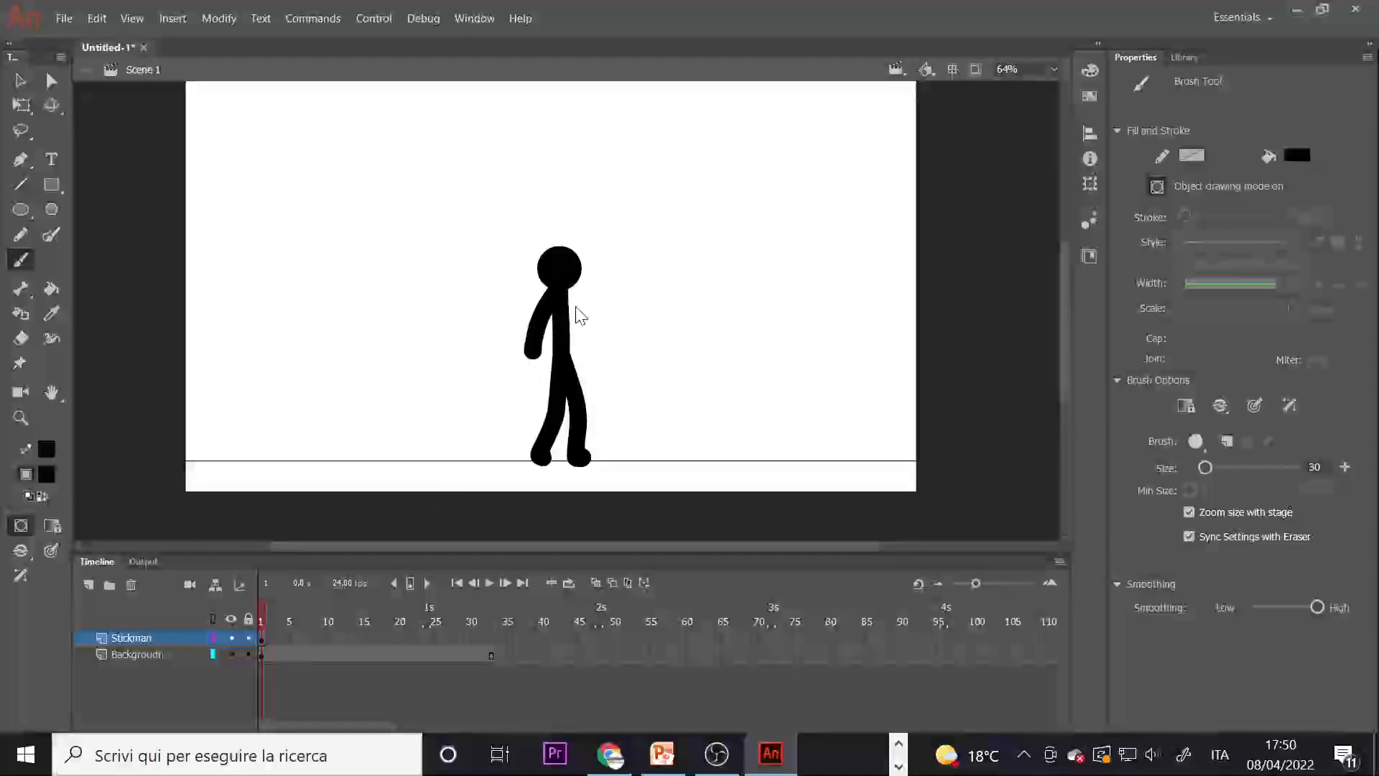
{"action": "left_click", "coordinate": [137, 653]}
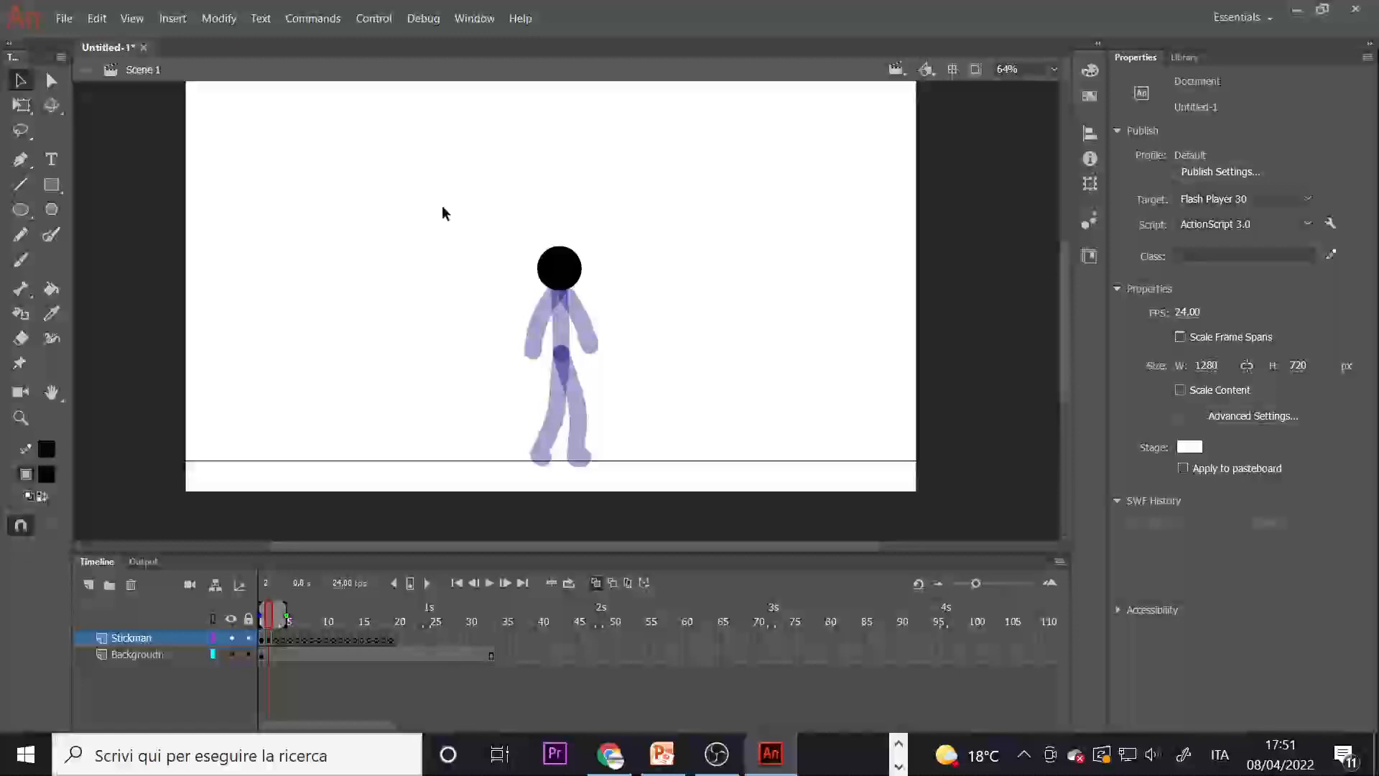
Add blank keyframes and brush new crouching and leaning poses over the onion-skin ghost
{"action": "left_click", "coordinate": [559, 268]}
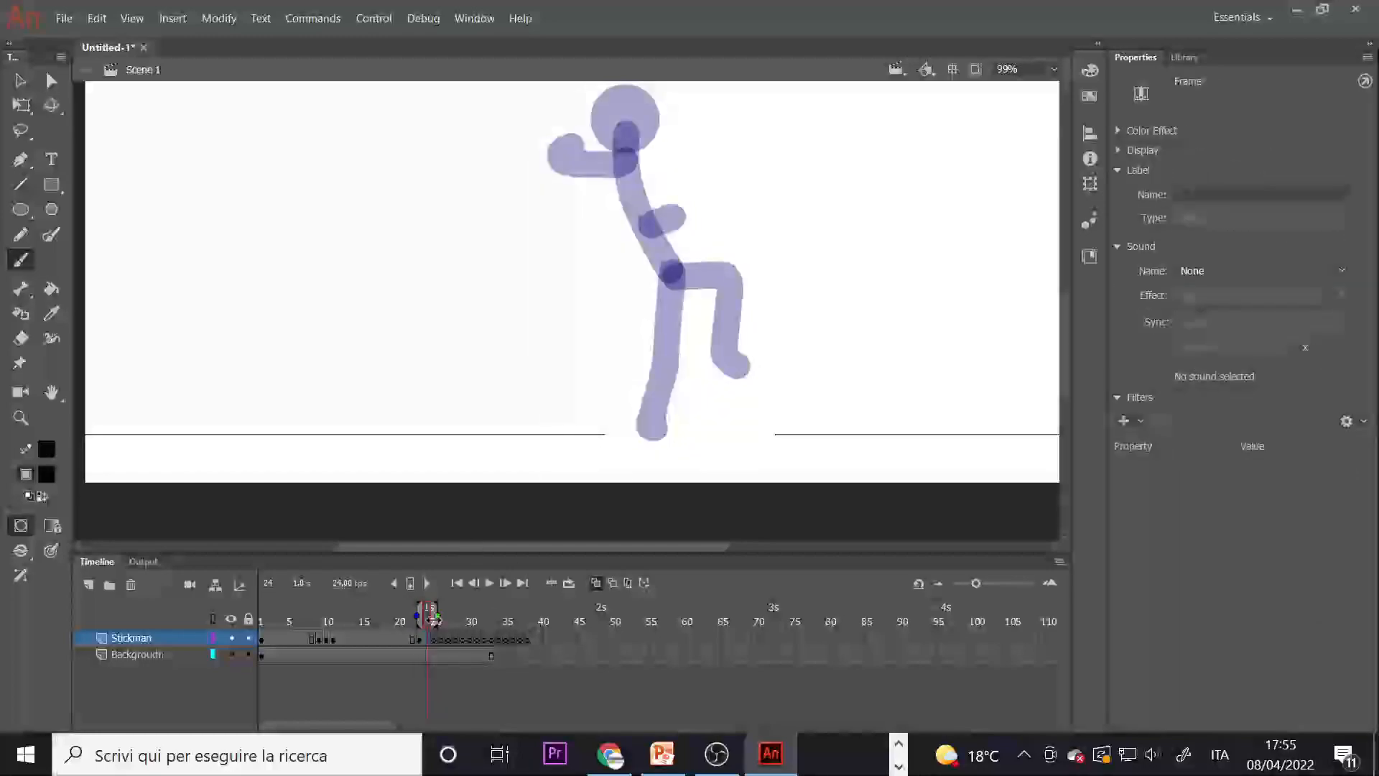
{"action": "left_click", "coordinate": [659, 119]}
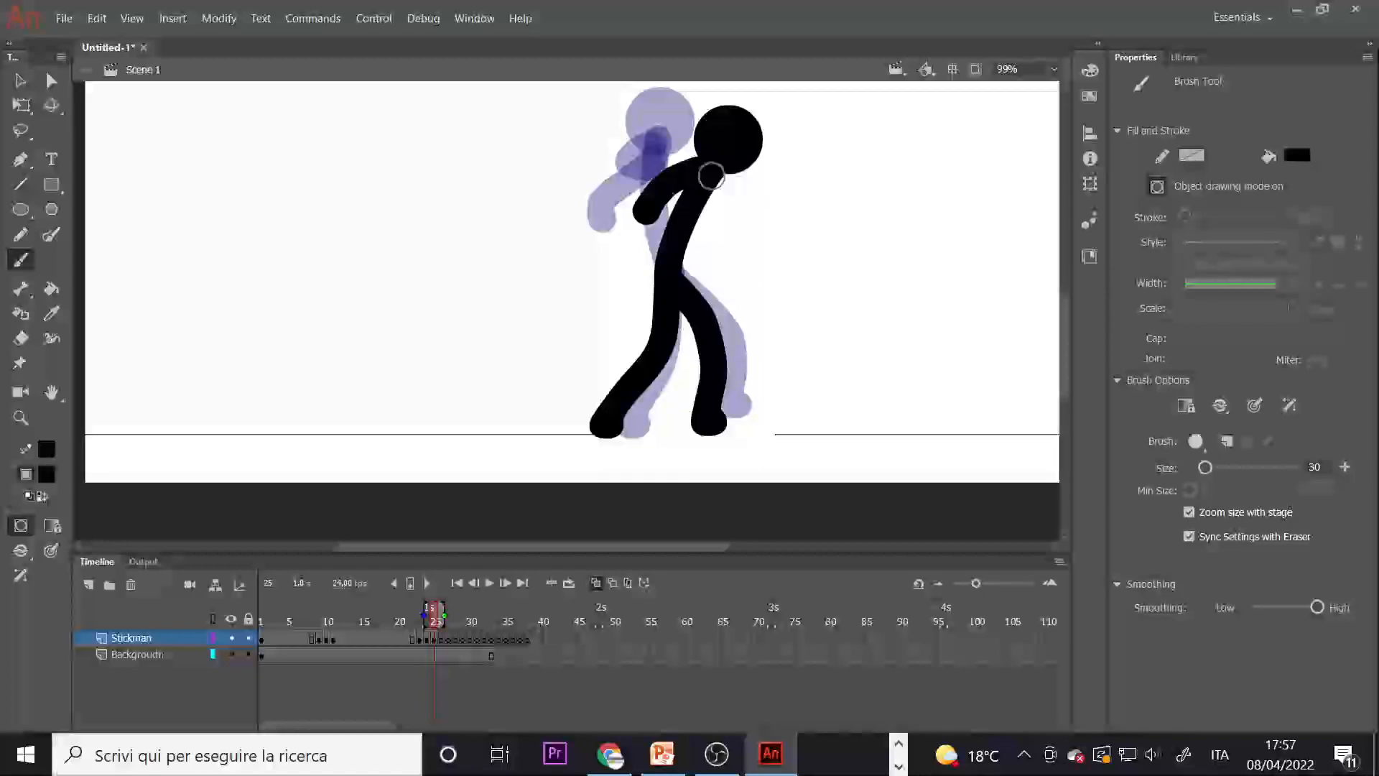
{"action": "left_click", "coordinate": [518, 614]}
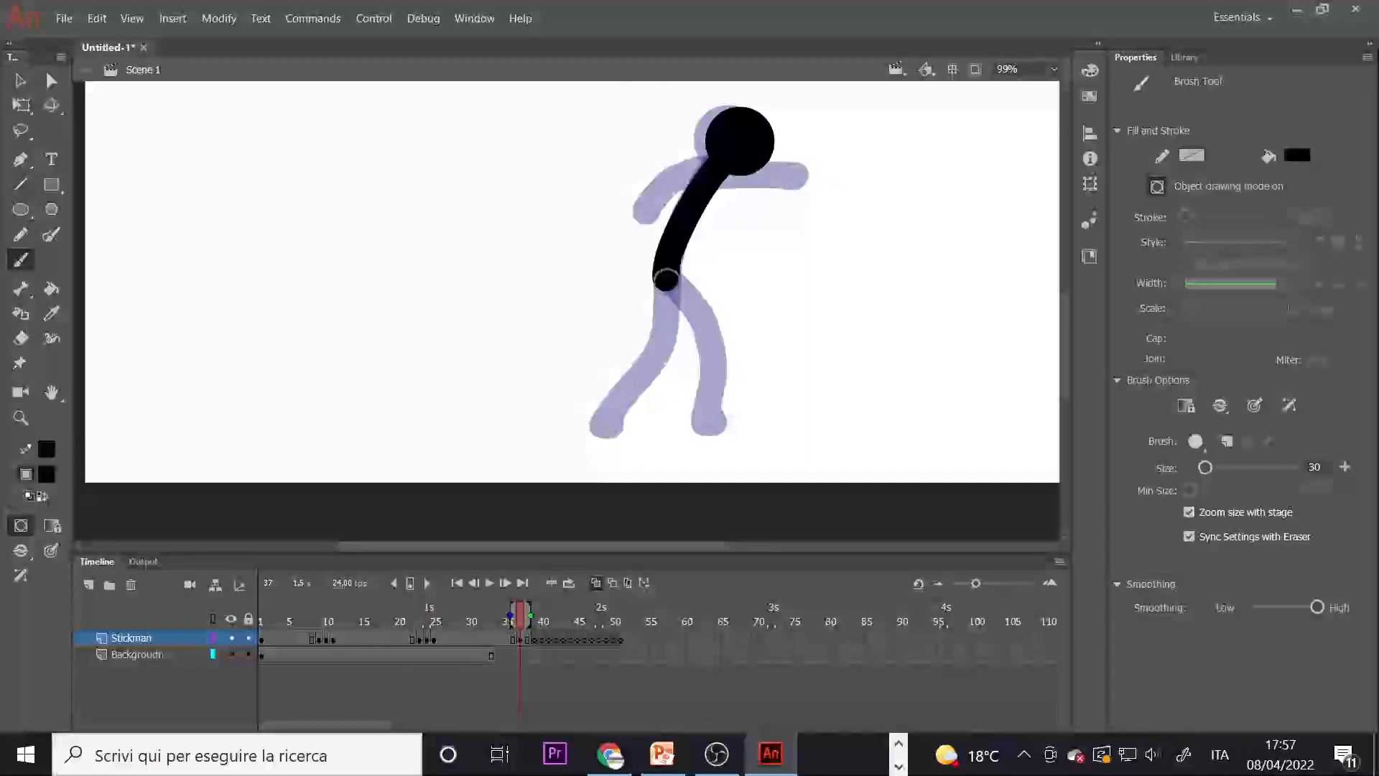